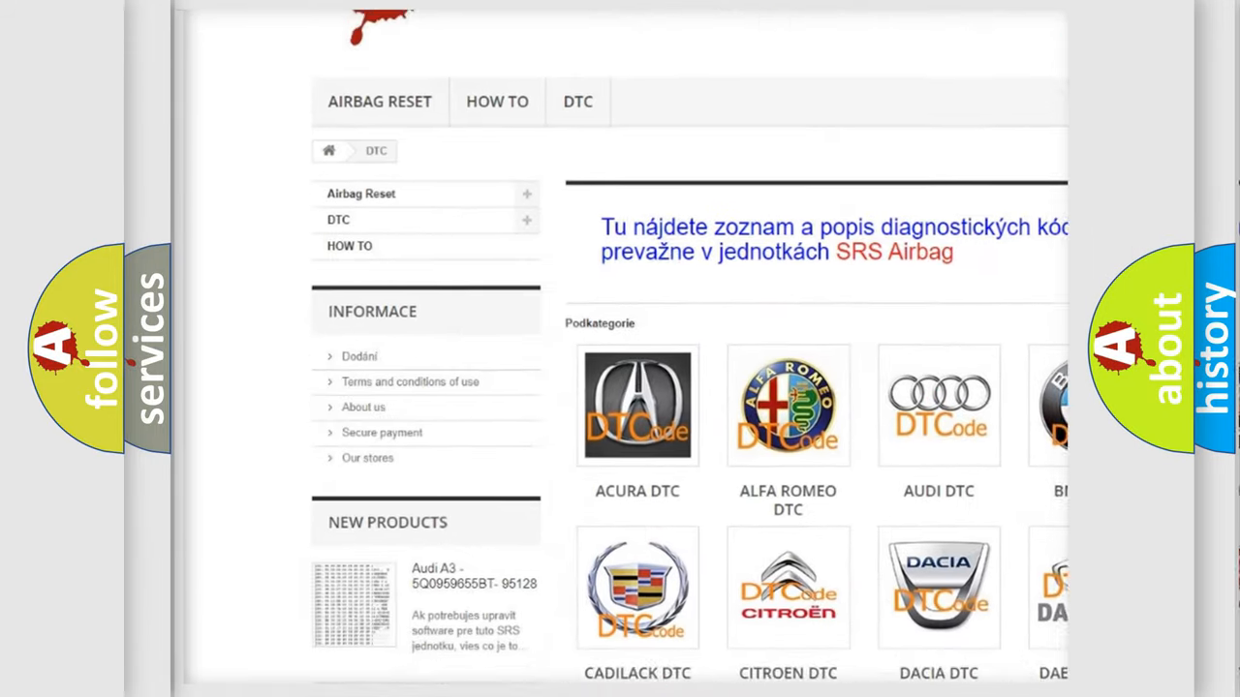
scroll(down, 3)
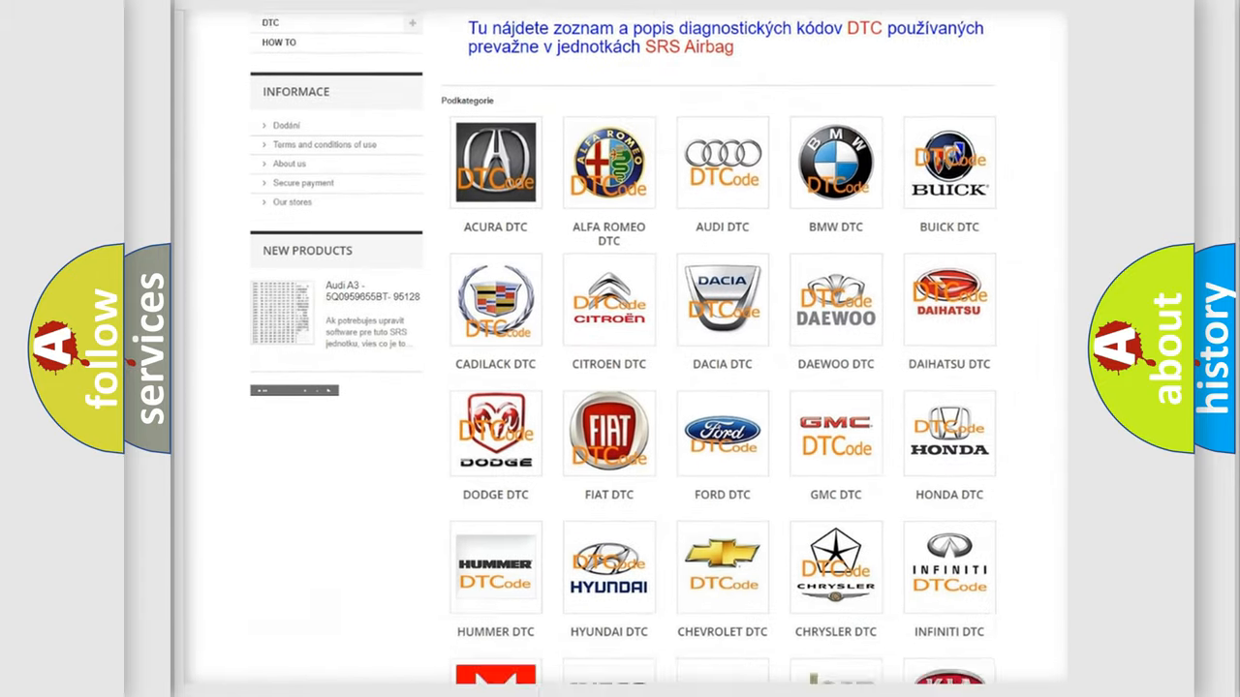
scroll(down, 3)
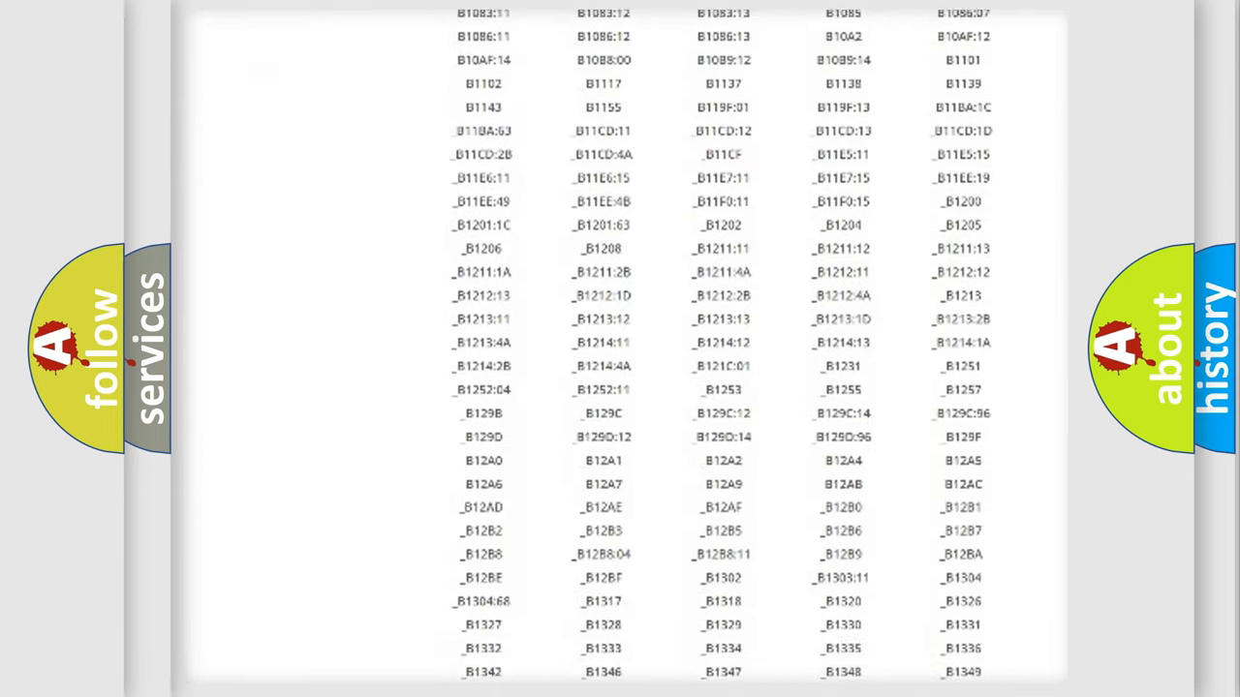
scroll(down, 3)
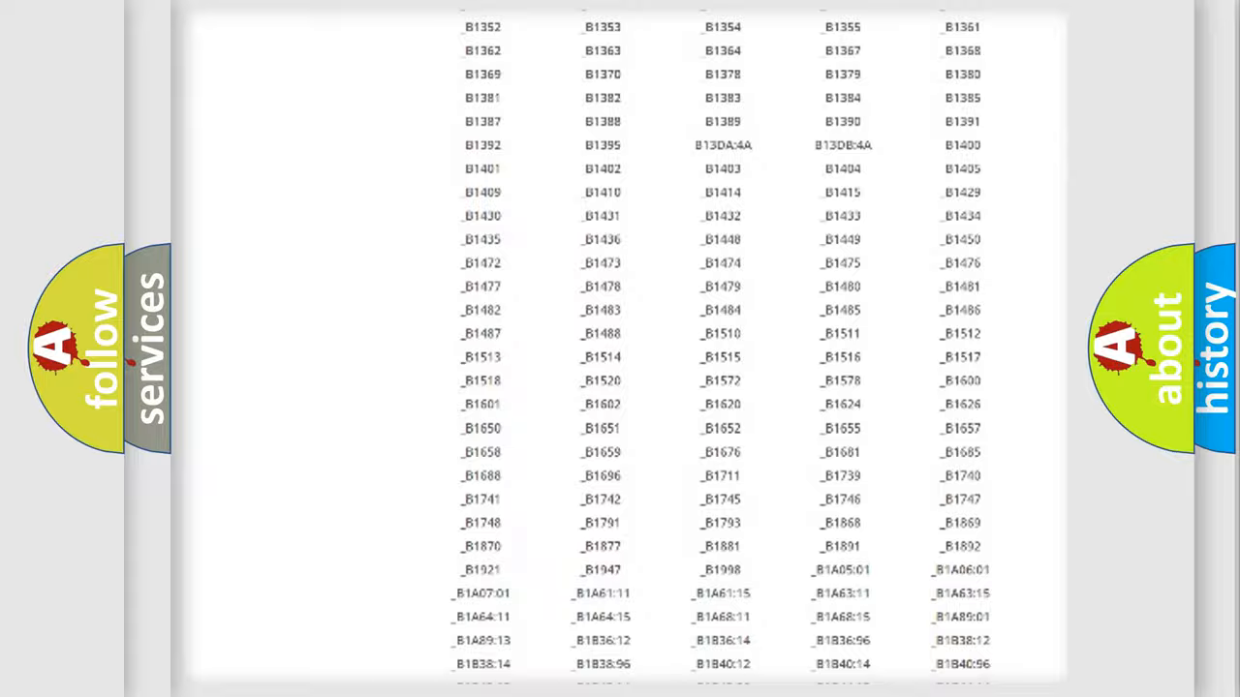